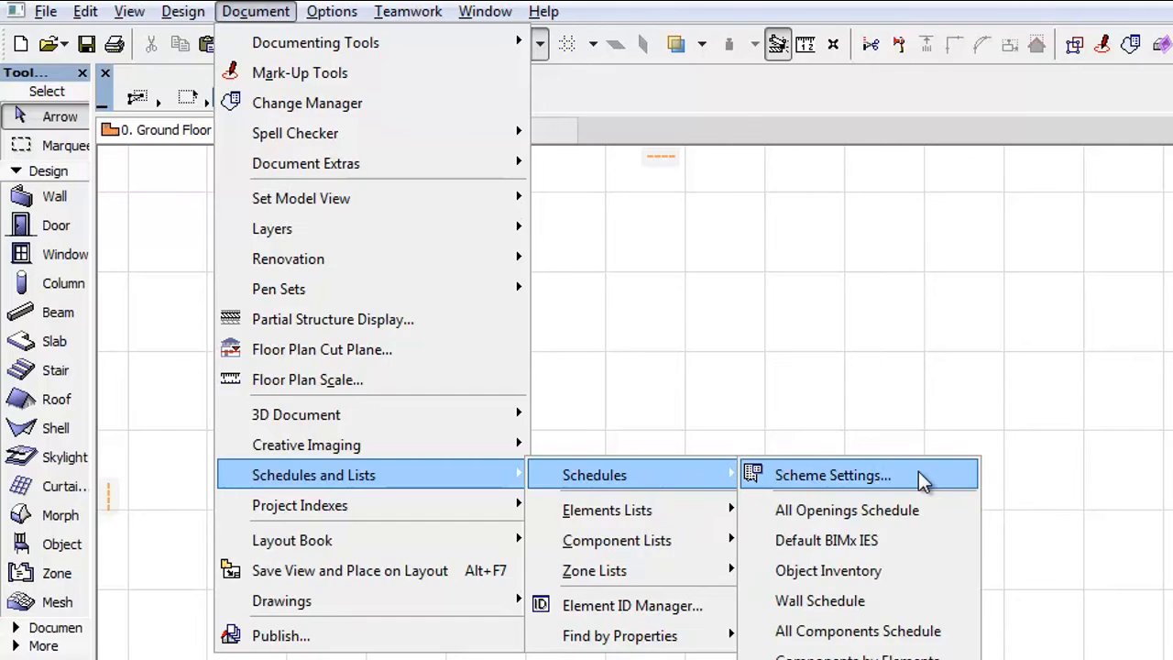
Bring up Scheme Settings showing the Finishes by Elements schedule criteria
click(832, 475)
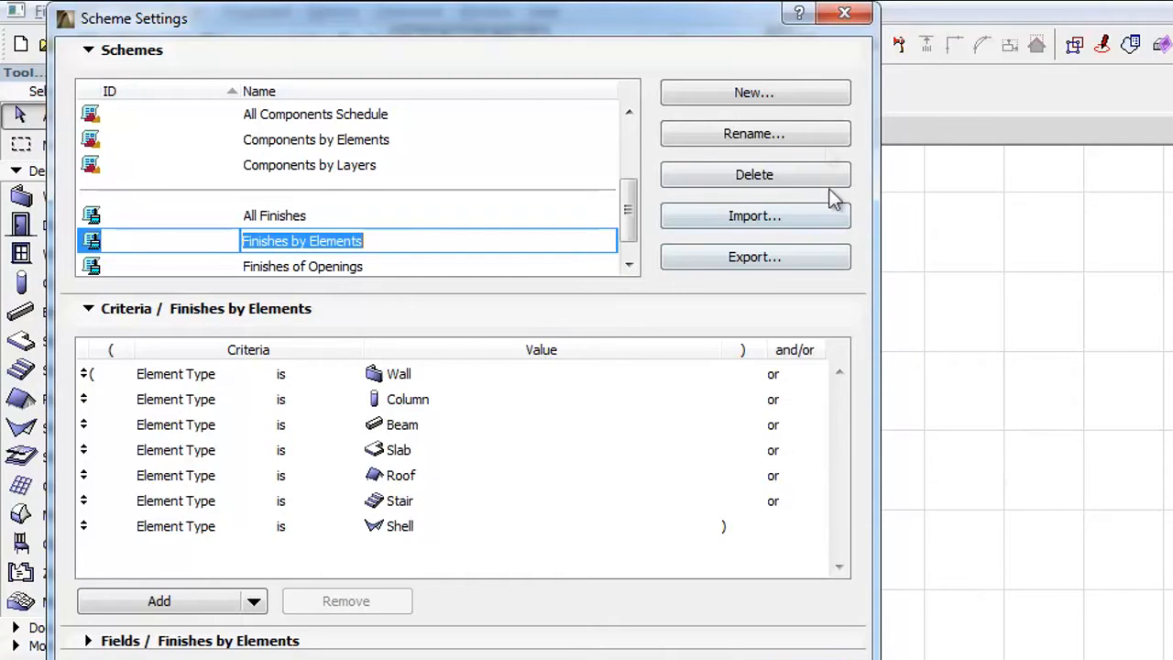
Create a Construction Elements scheme duplicated from Finishes by Elements, named Finishes by Elements copy 1
click(754, 92)
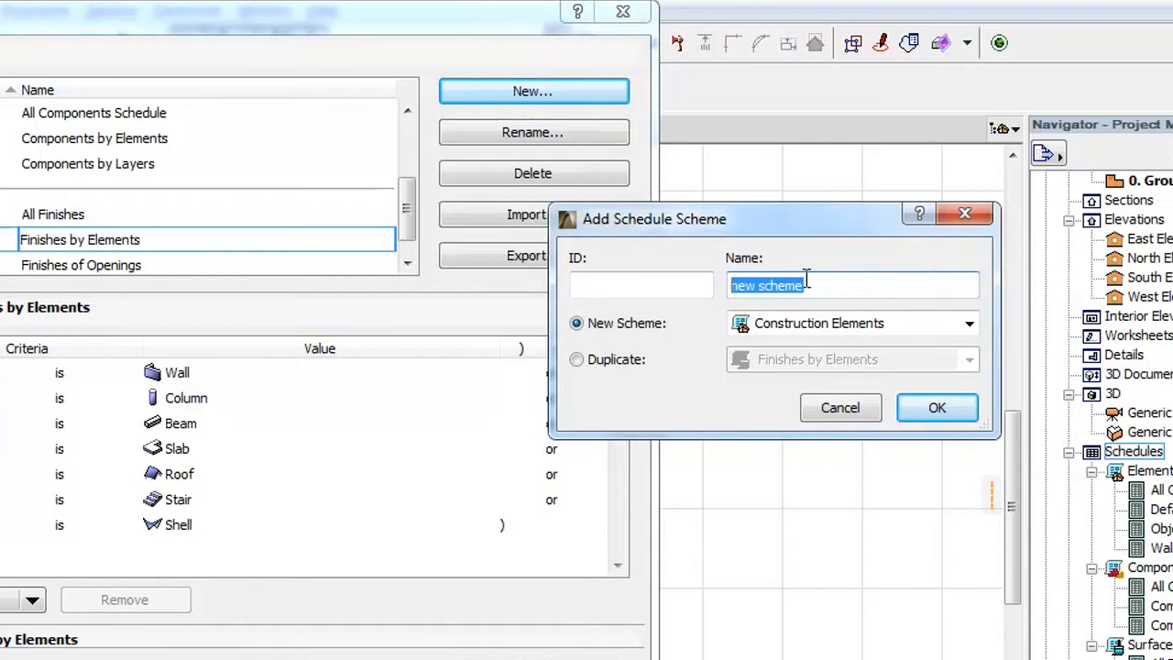
click(968, 323)
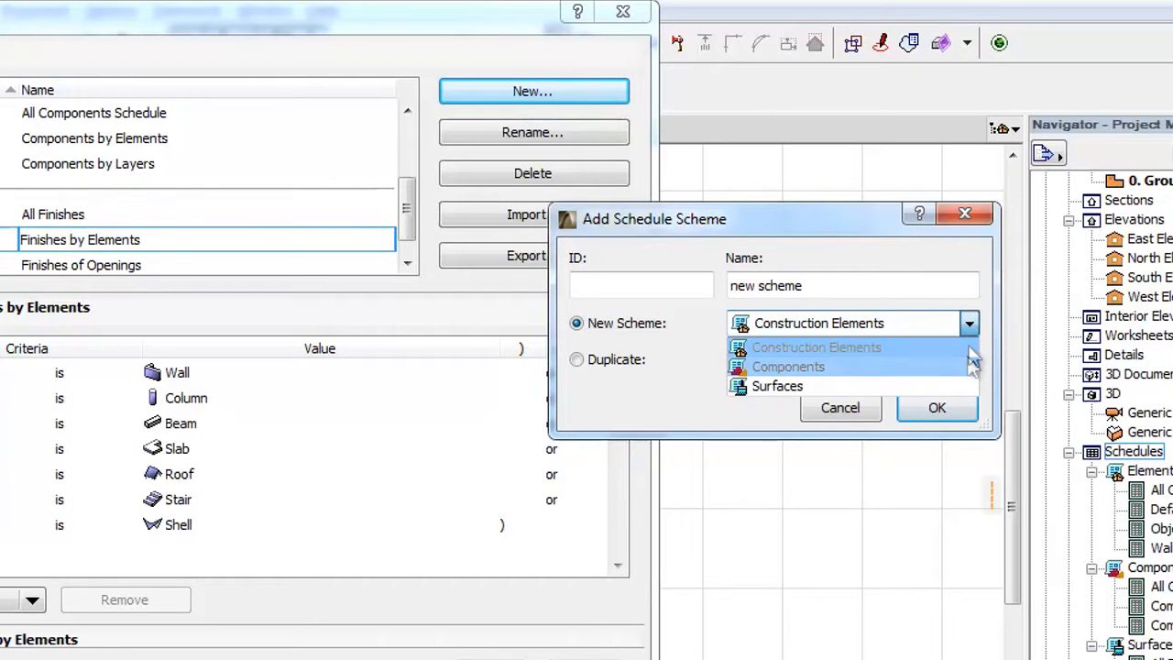
click(817, 346)
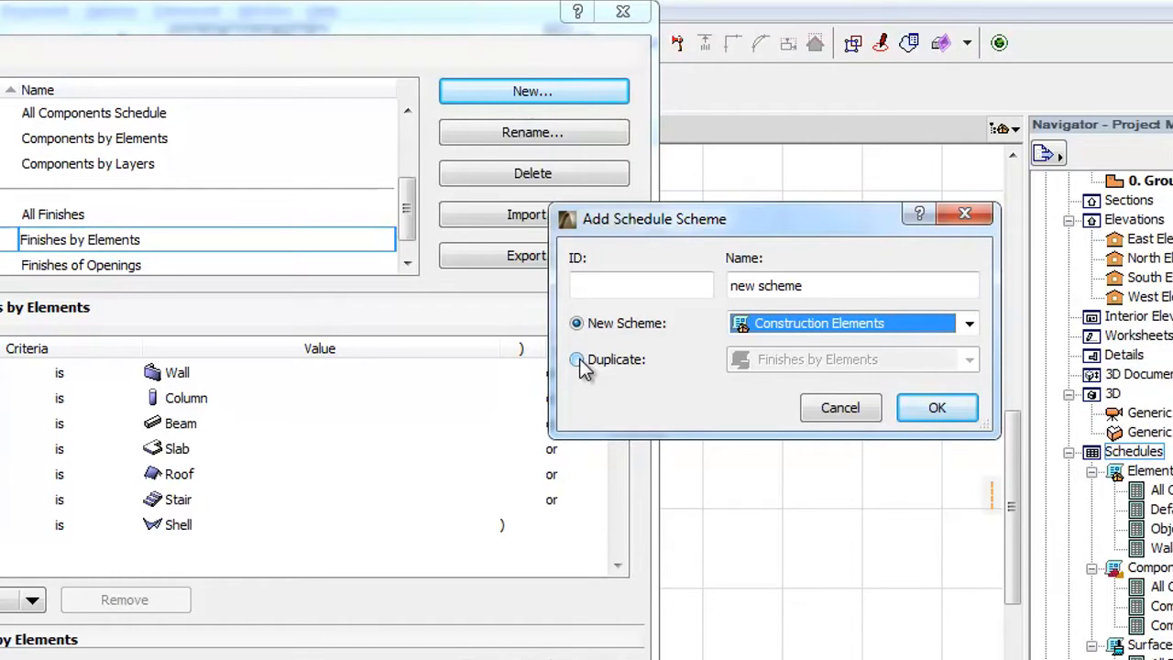
click(576, 360)
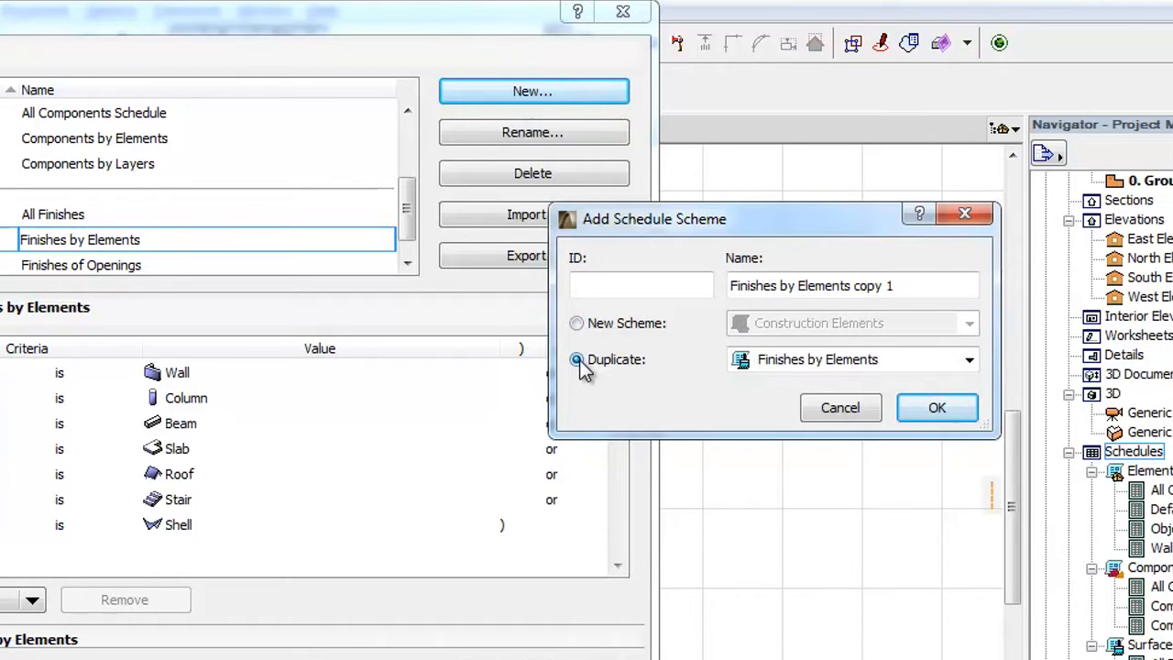
click(968, 359)
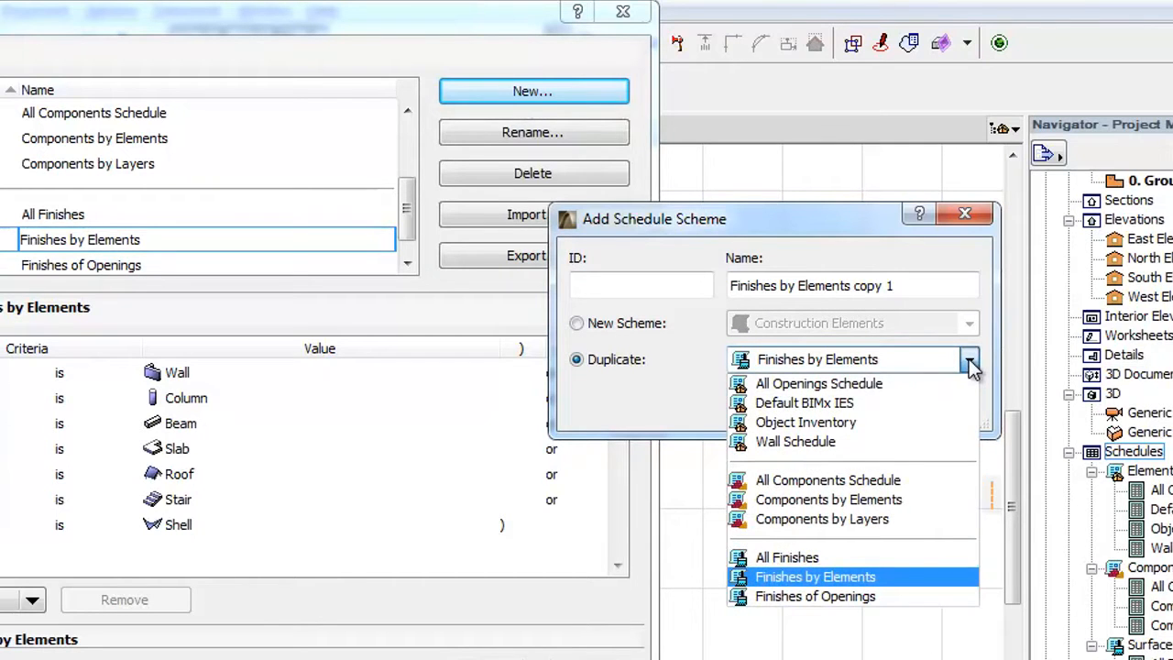
click(814, 576)
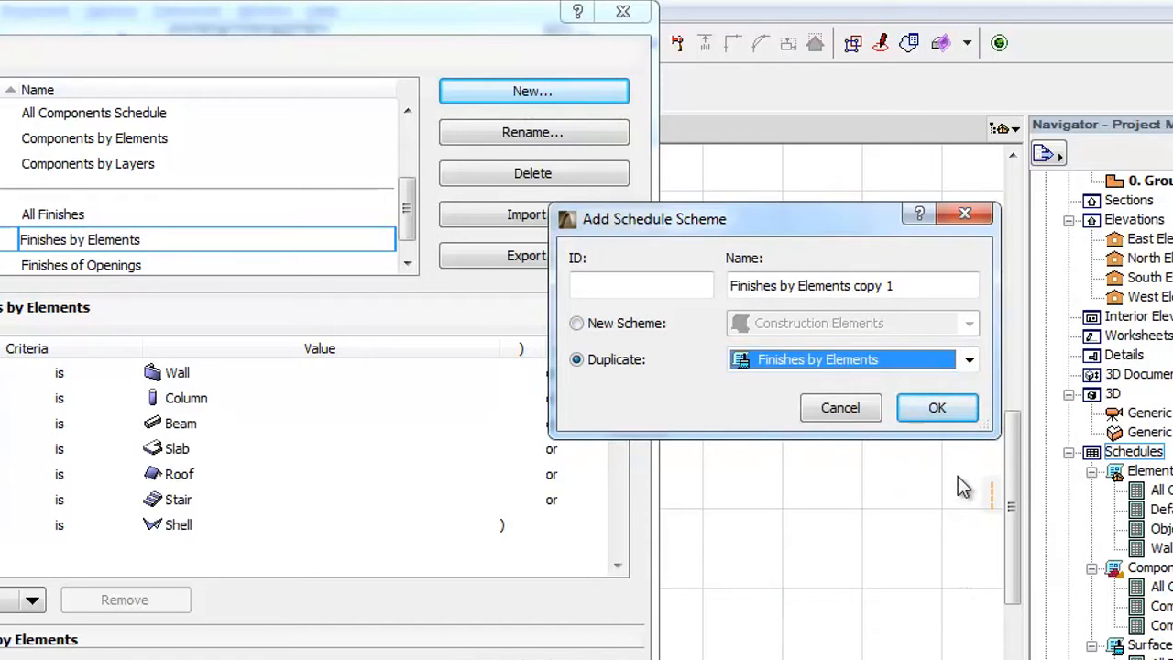
click(937, 407)
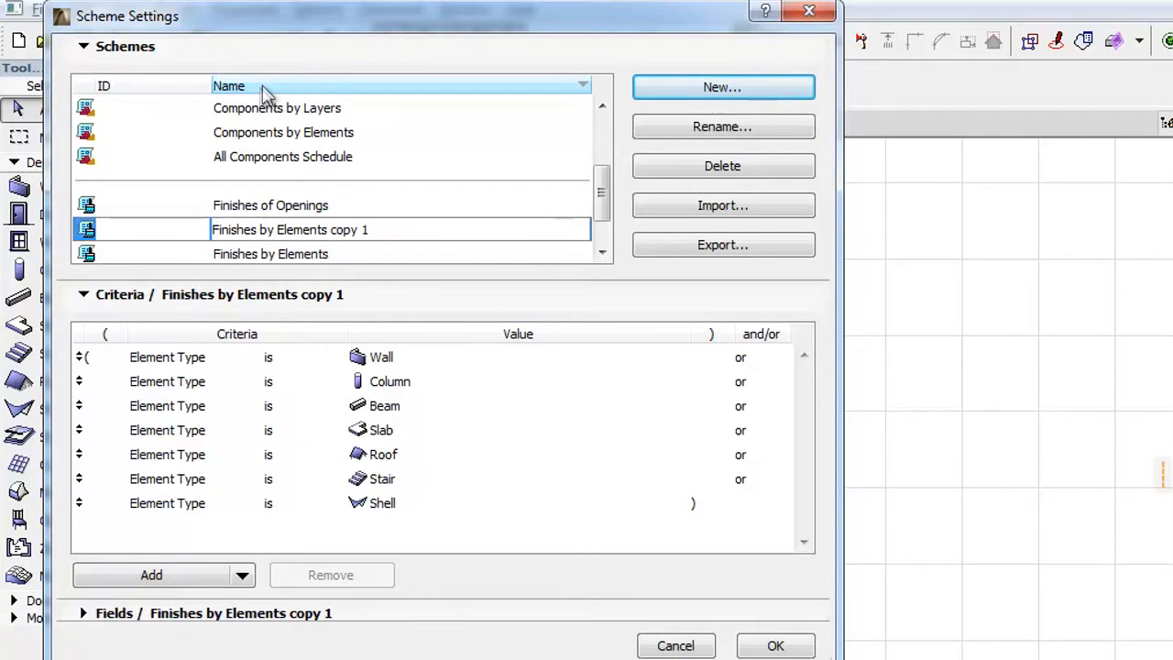
Collapse the Schemes panel so only the copy 1 criteria remain visible
click(85, 45)
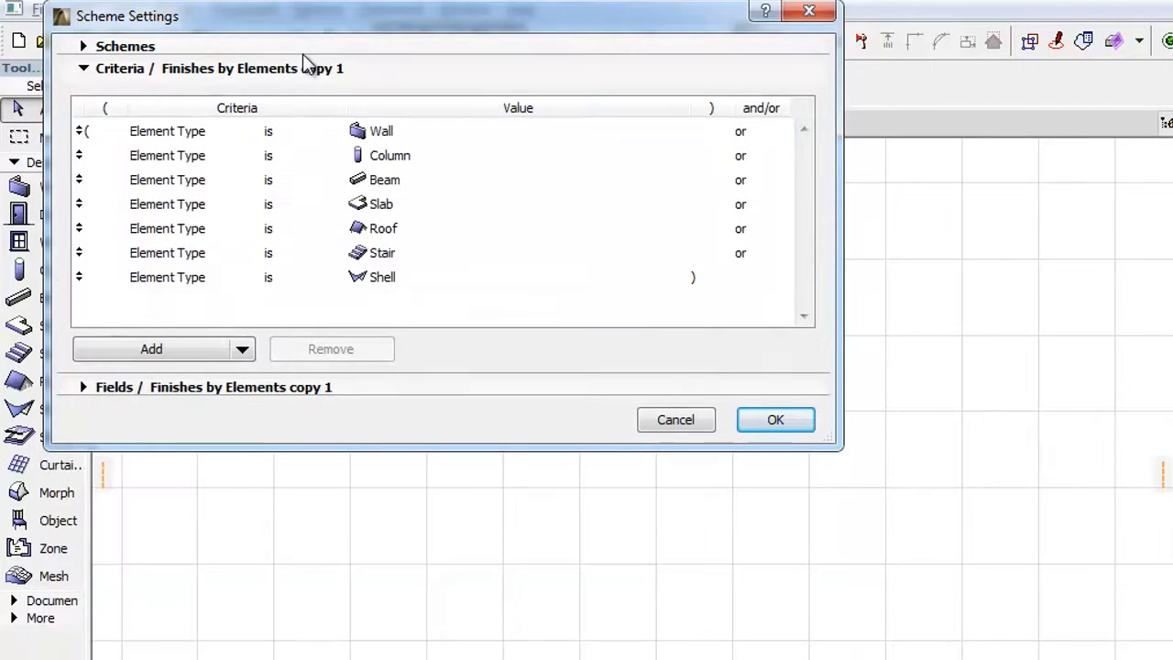
mouse_move(264, 318)
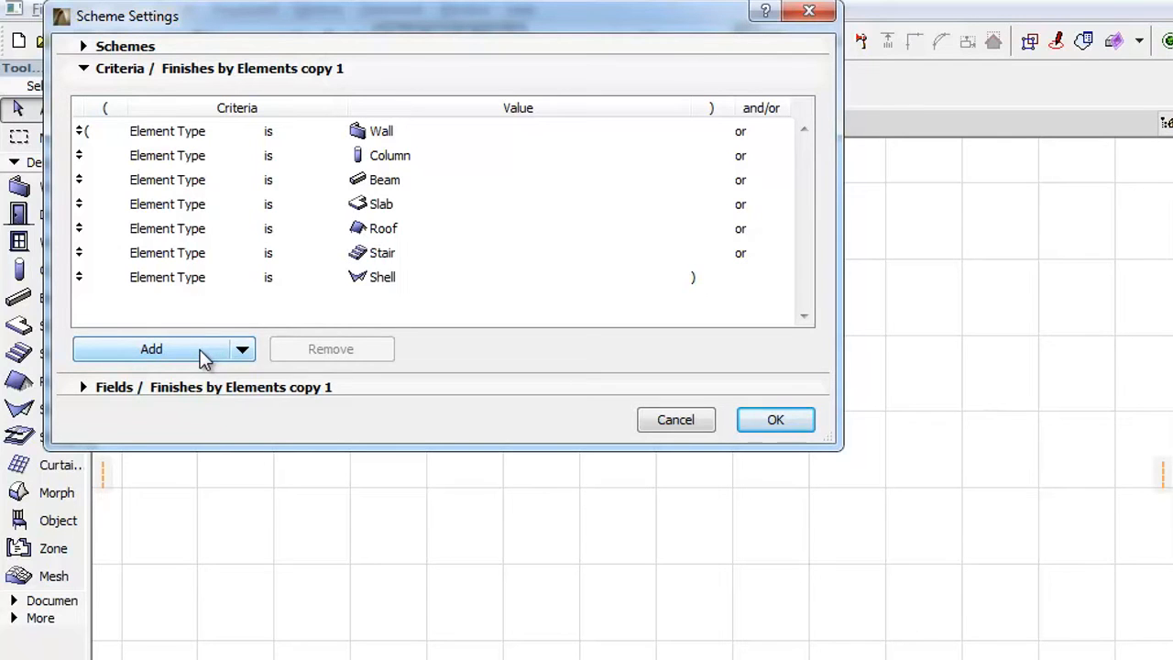
Add a Layer is ArchiCAD Layer criterion after the element types and expand the Fields panel
click(150, 348)
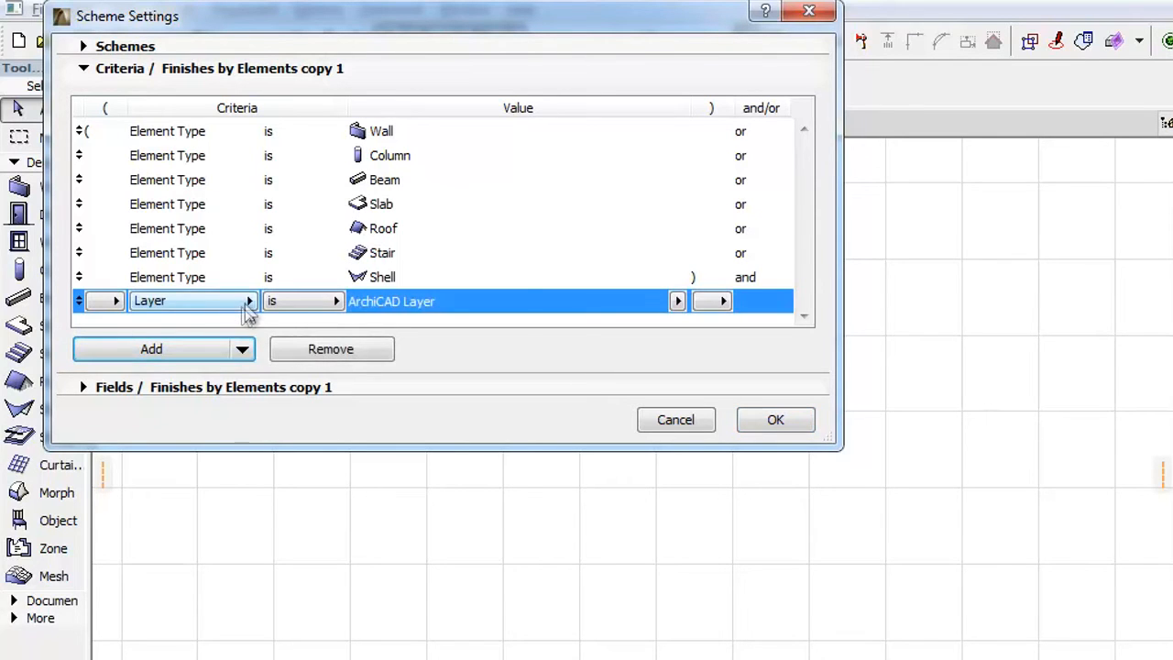
click(249, 300)
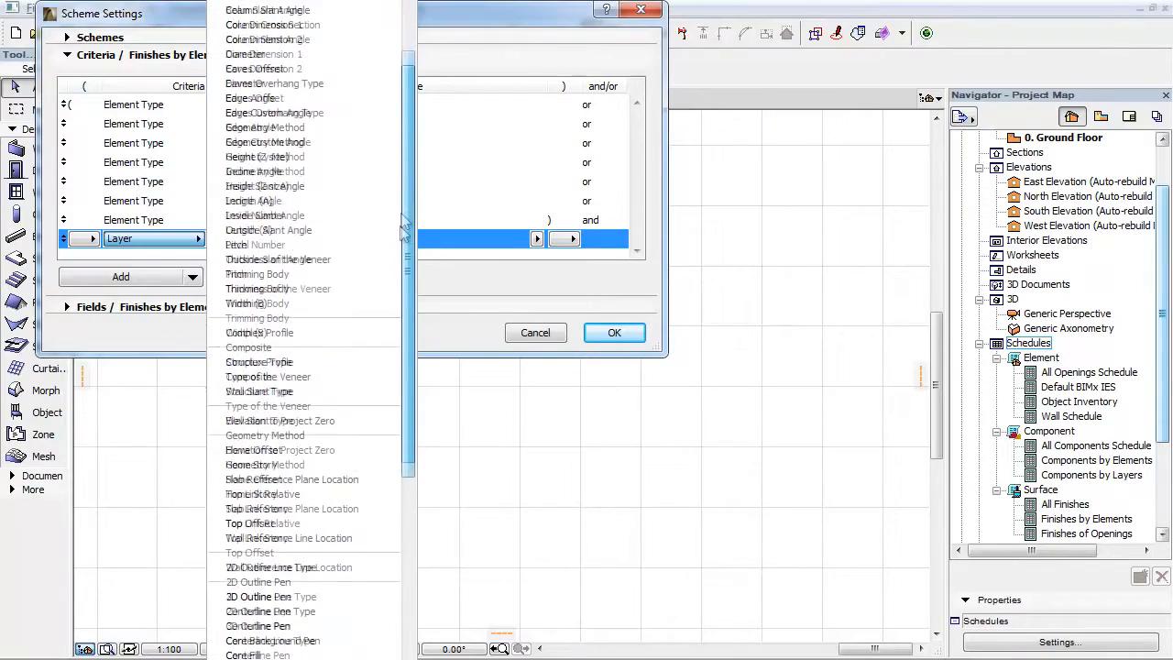
scroll(down, 3)
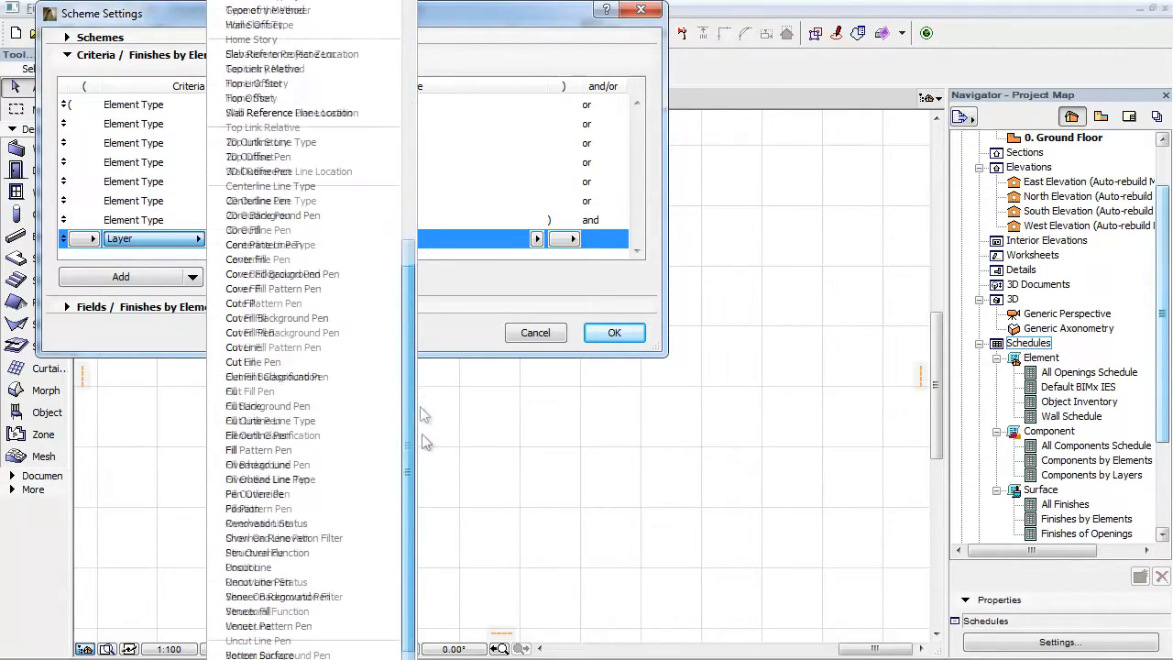
scroll(down, 3)
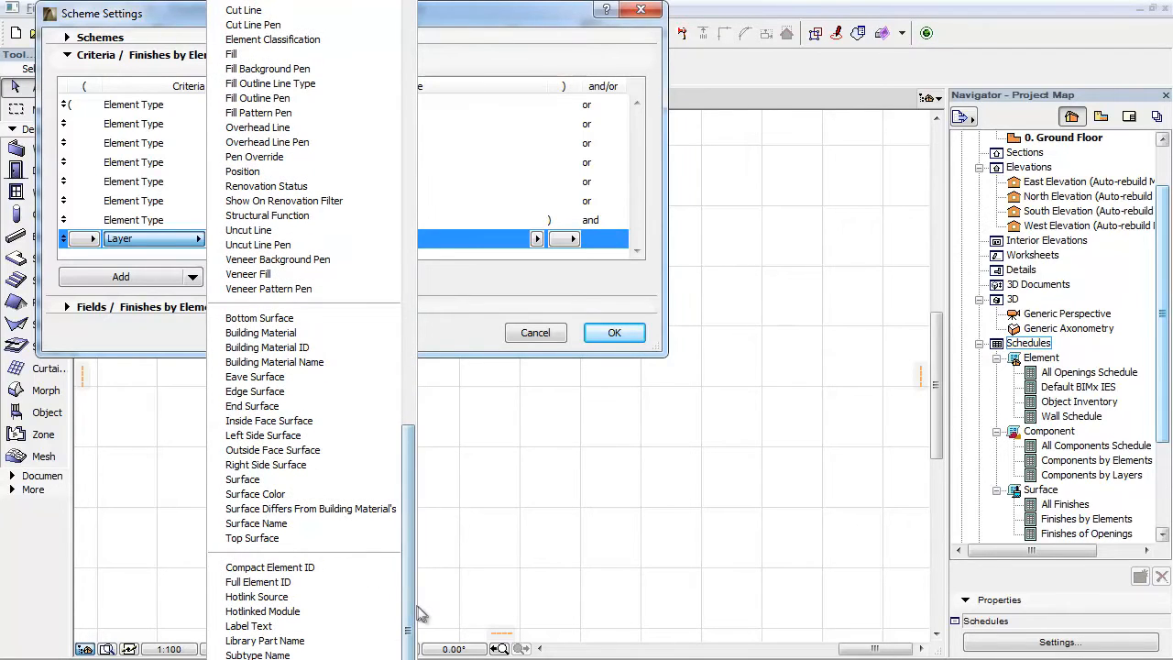
click(268, 420)
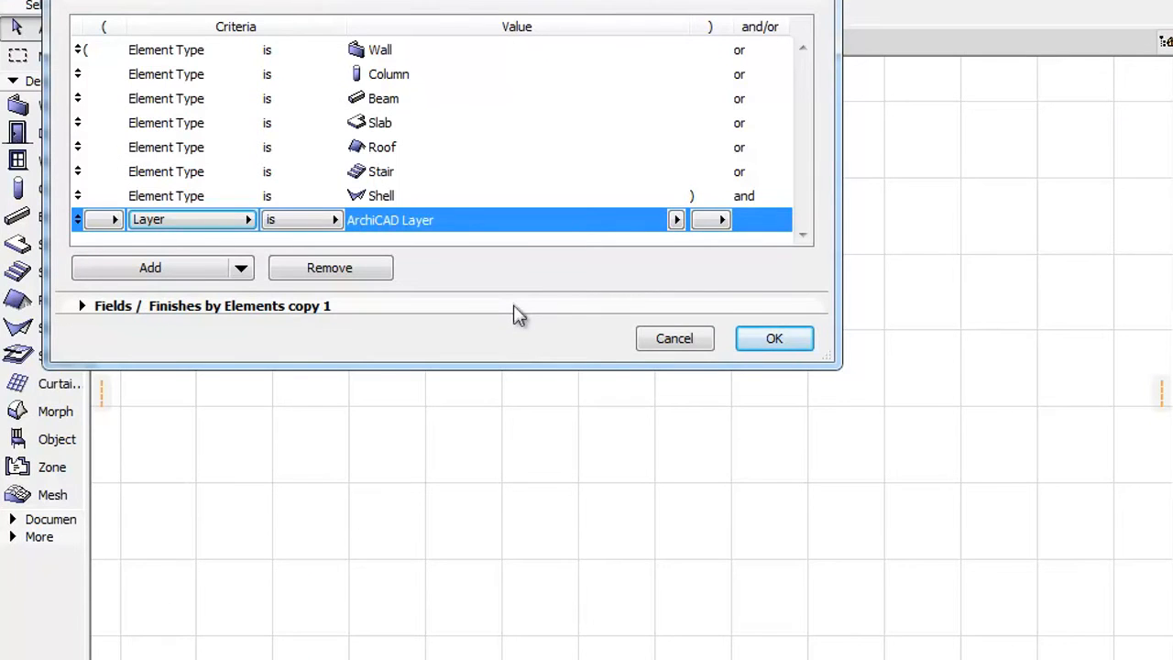
click(80, 304)
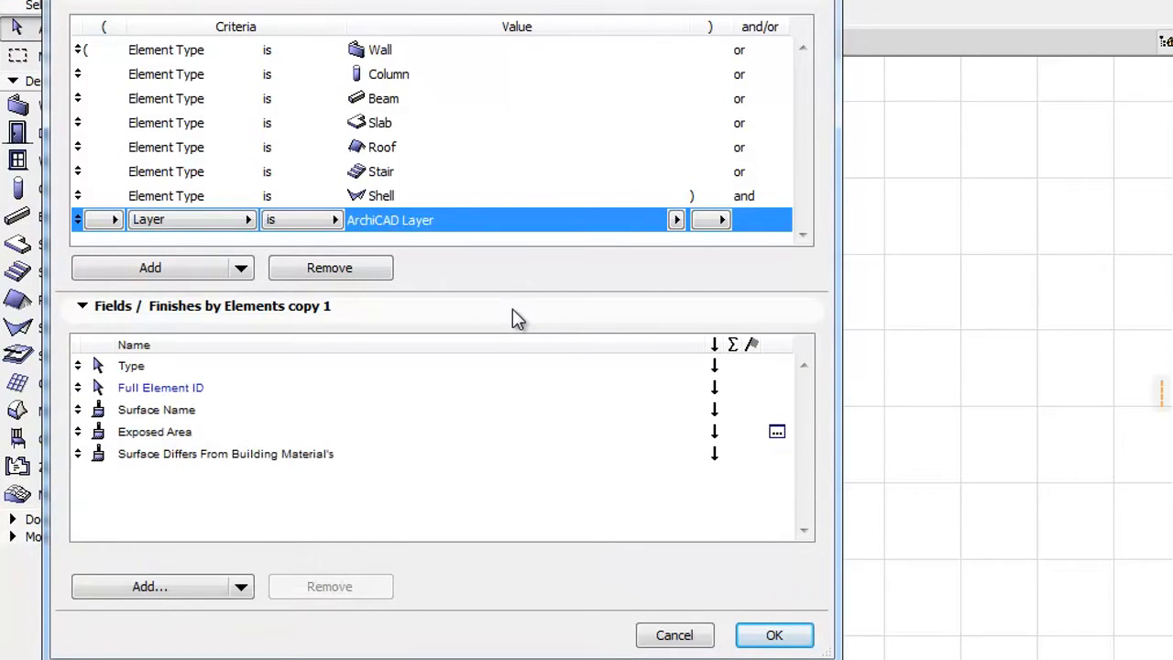
Reorder fields to Type, Surface Name, Surface Differs, Exposed Area, Full Element ID and turn sorting off
click(154, 432)
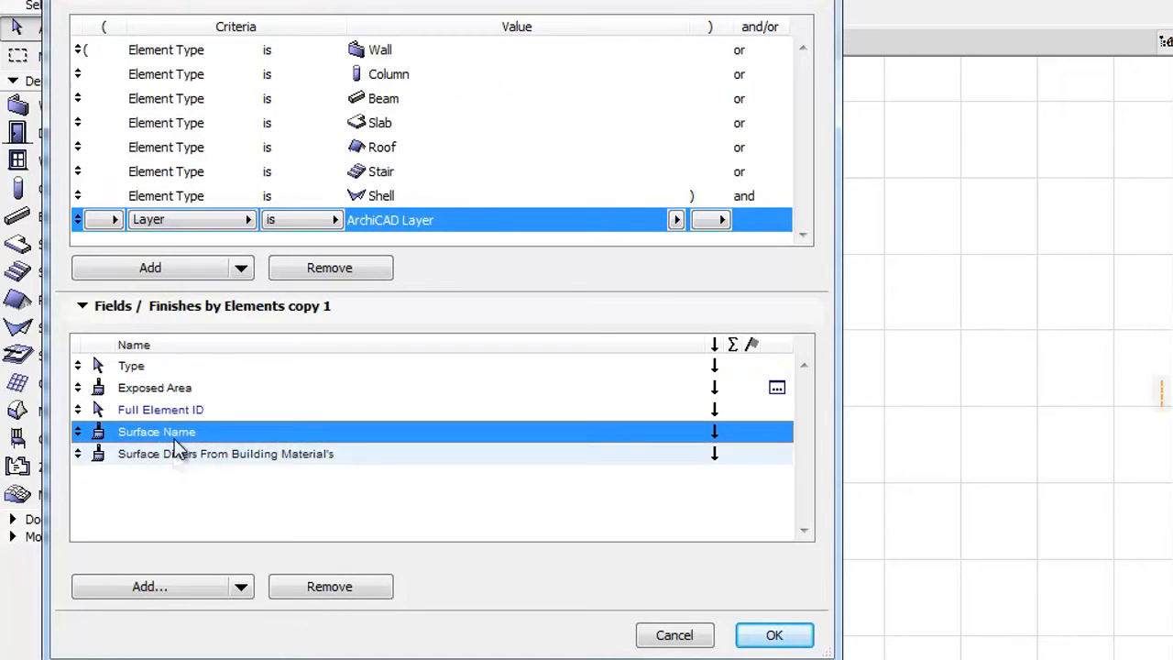
click(225, 455)
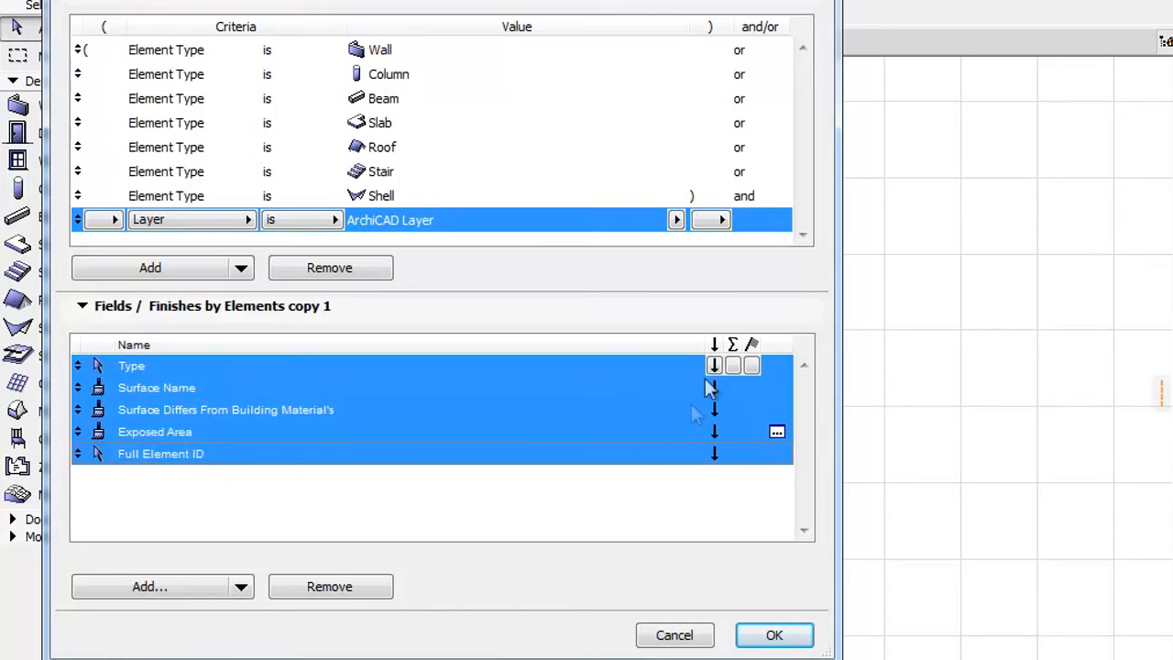
click(714, 365)
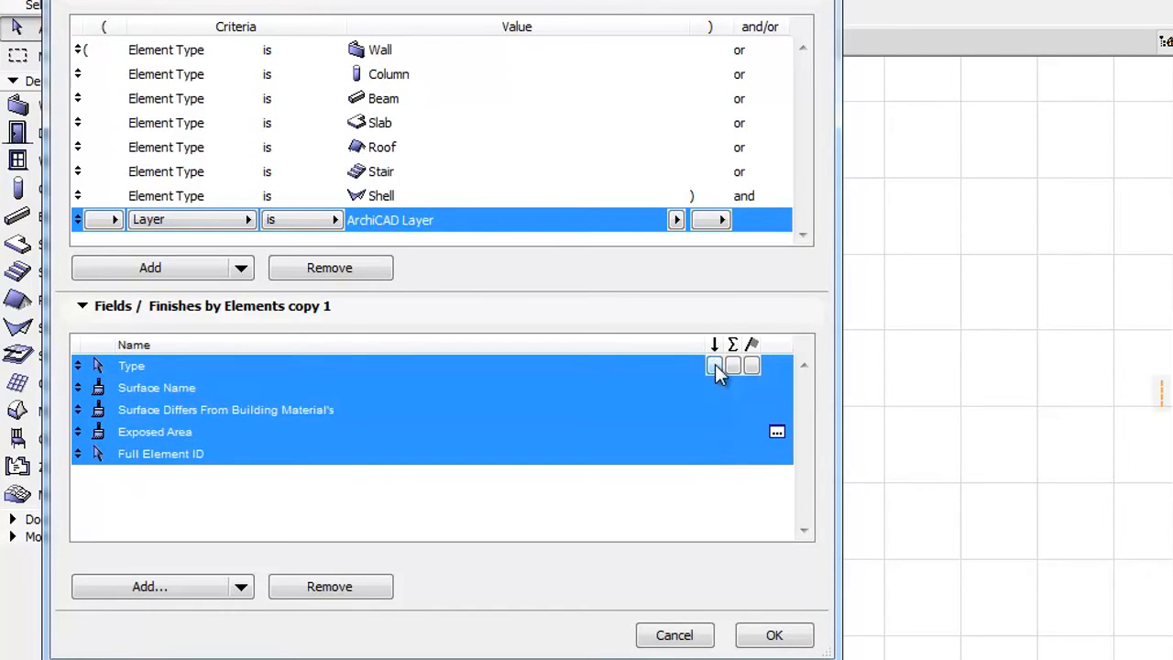
click(733, 366)
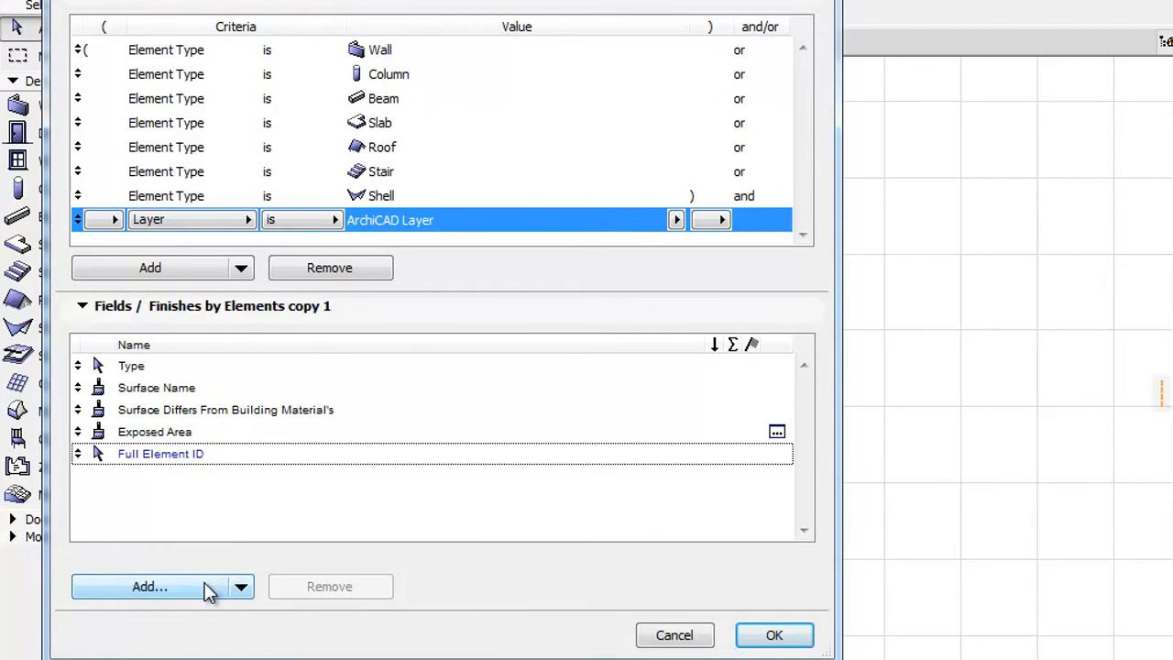
Show Available Parameters with the Surface group expanded and selected
click(150, 586)
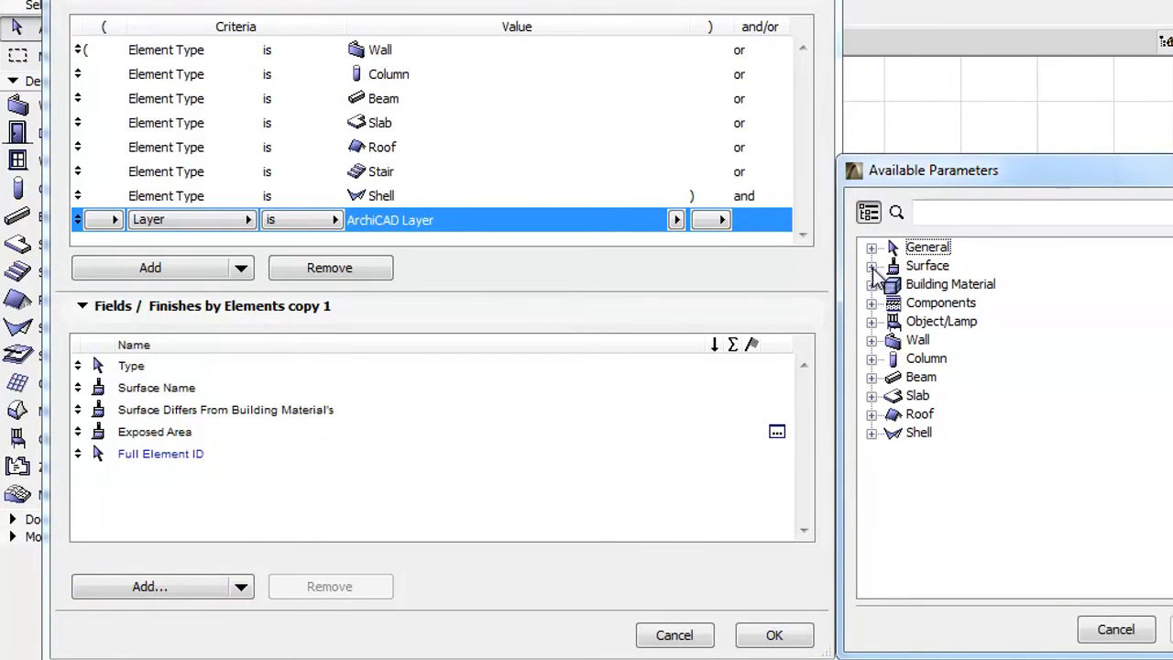
click(873, 265)
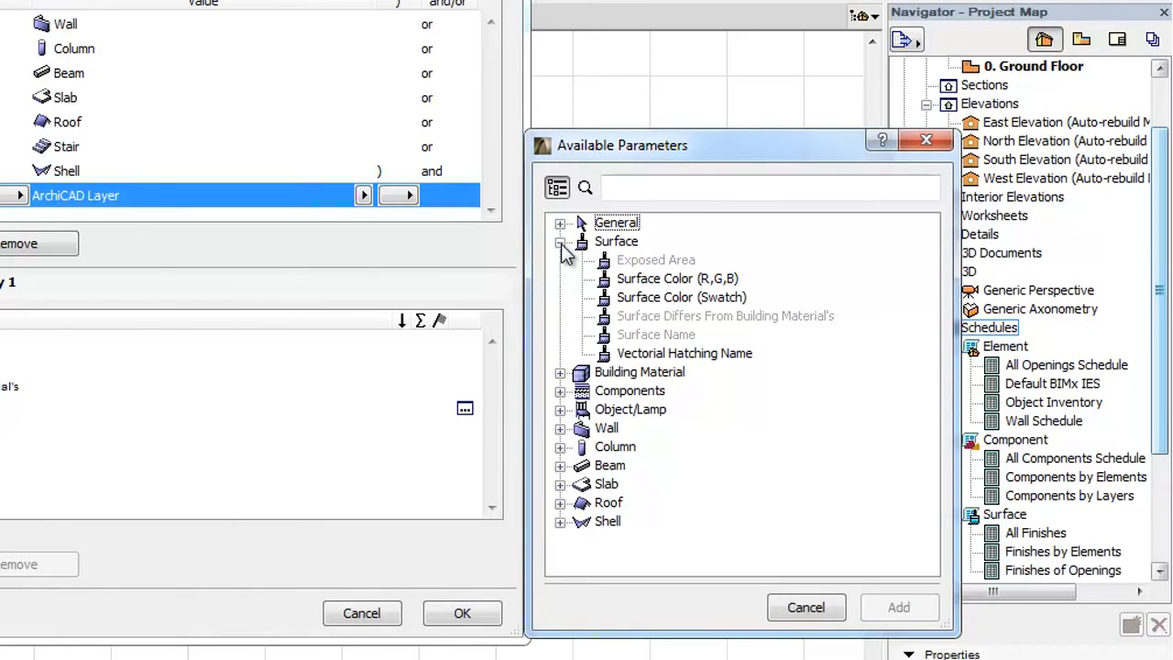
mouse_move(608, 256)
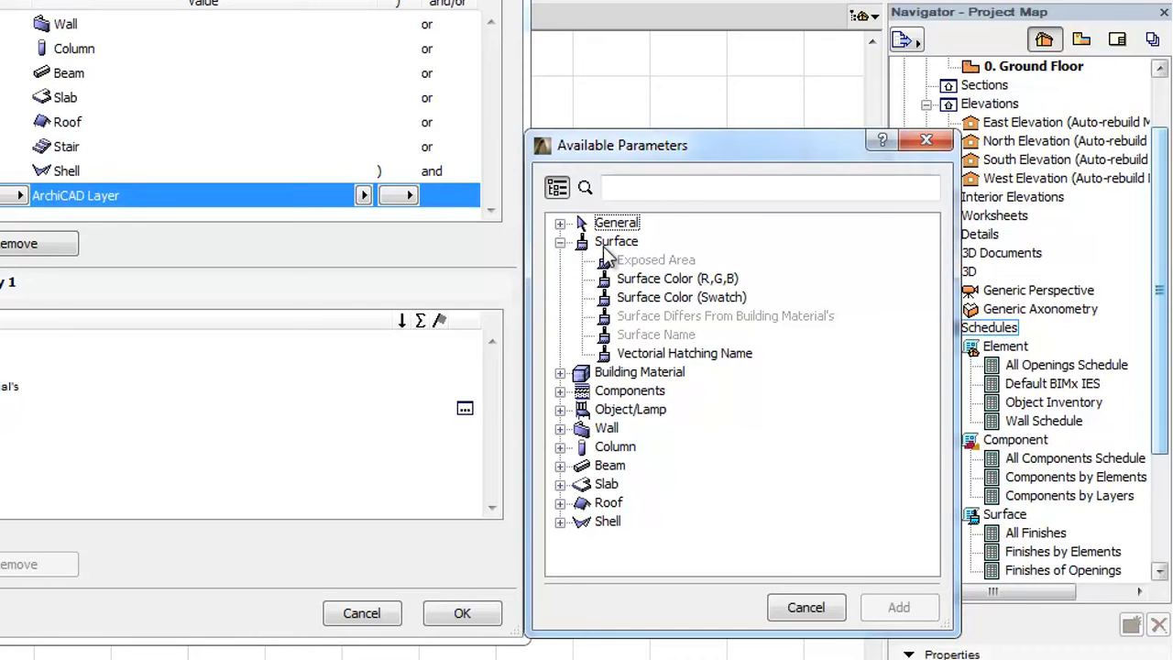
click(616, 240)
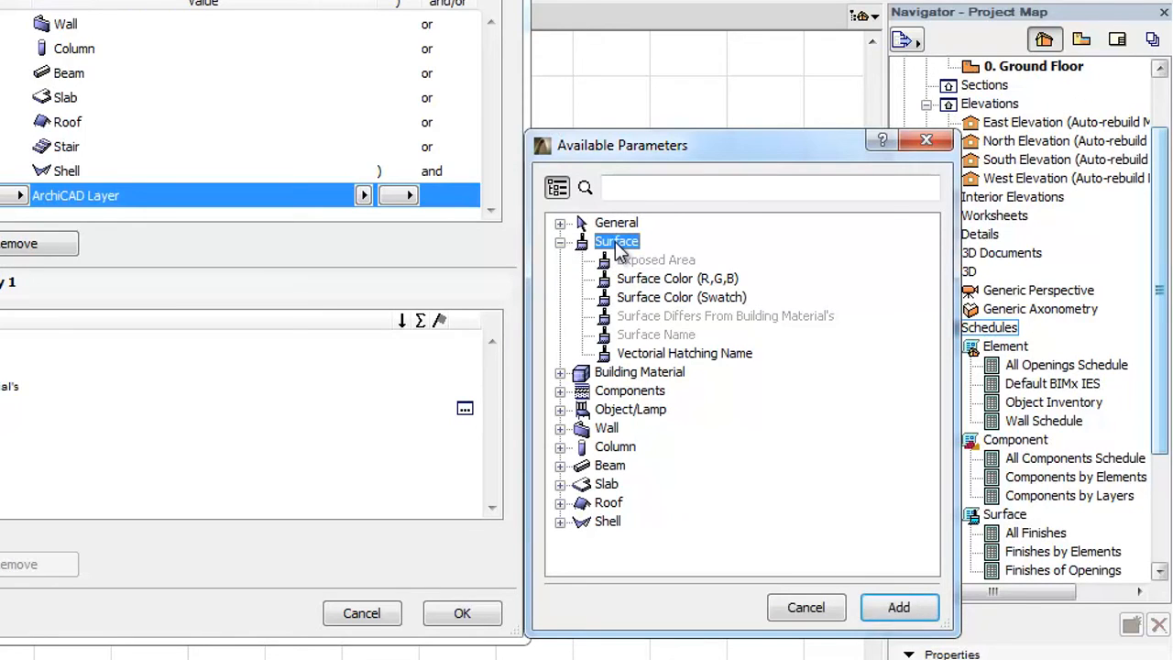
mouse_move(634, 245)
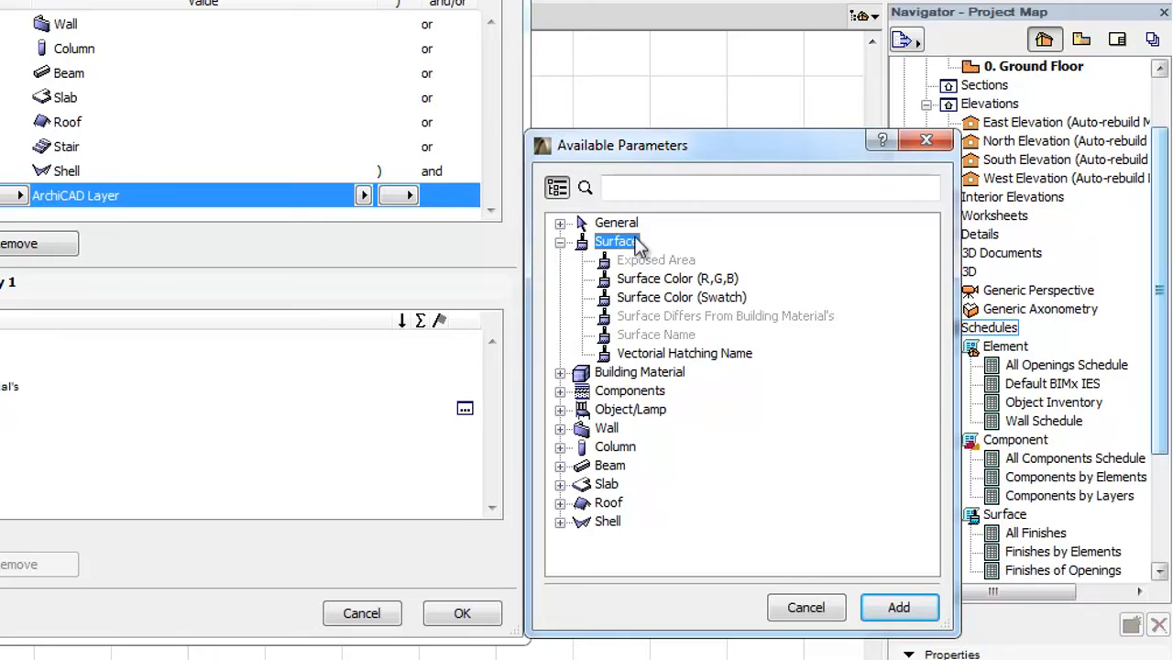
mouse_move(584, 187)
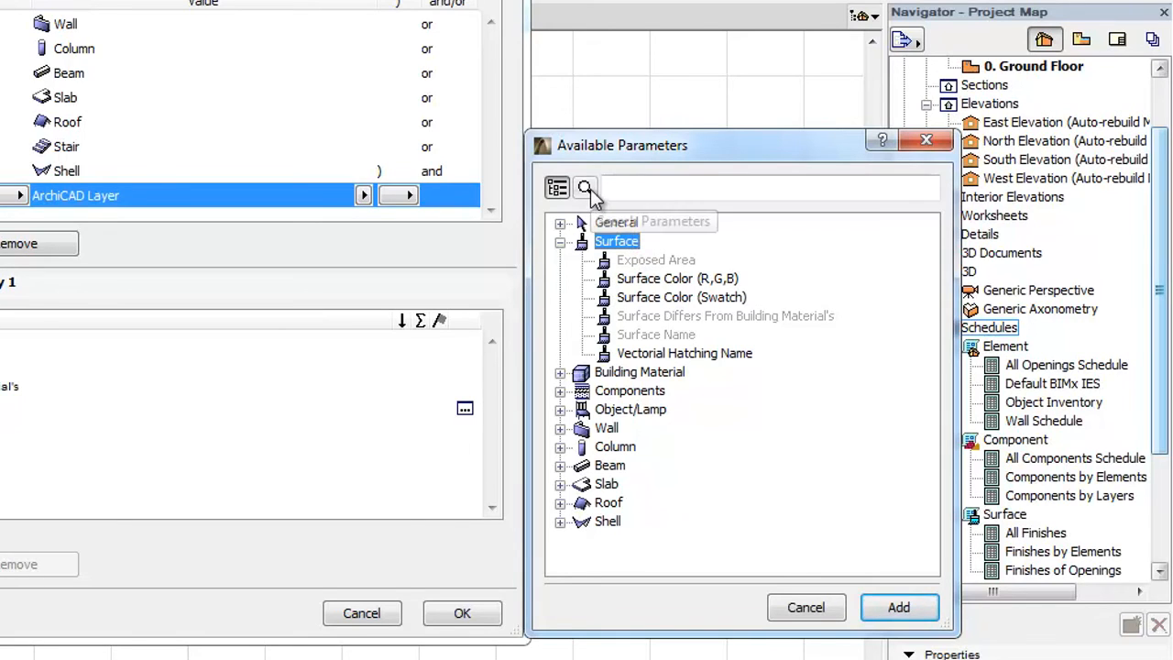
Search 'color' and add Surface Color (Swatch) and Surface Color (R,G,B) to the fields
click(585, 187)
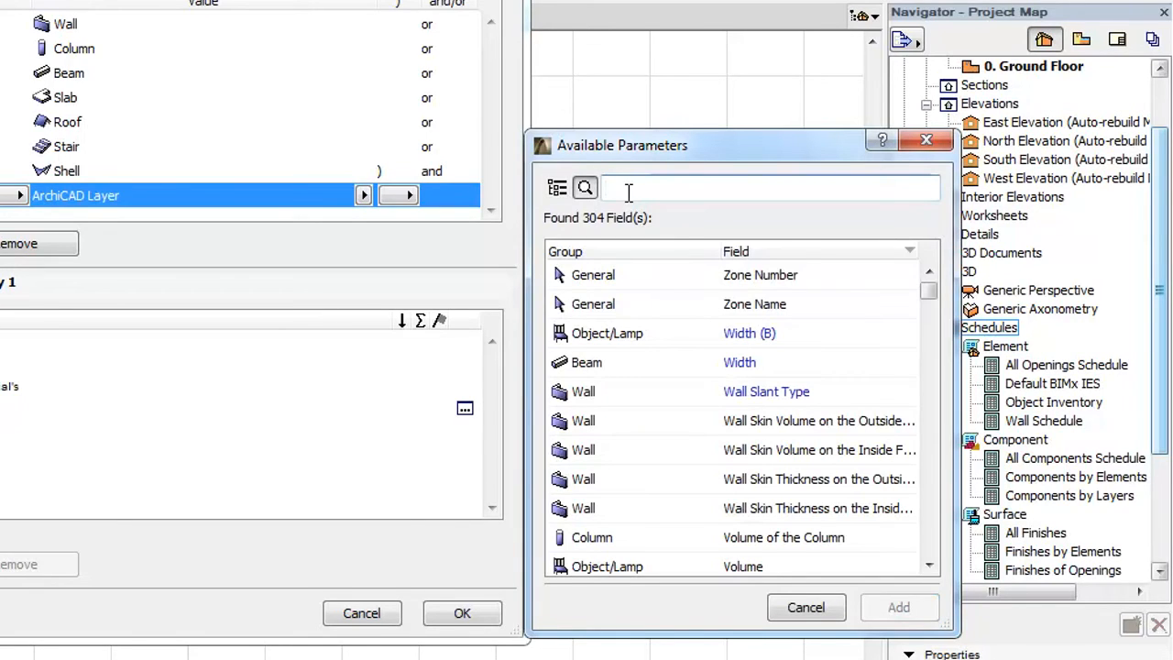
click(565, 251)
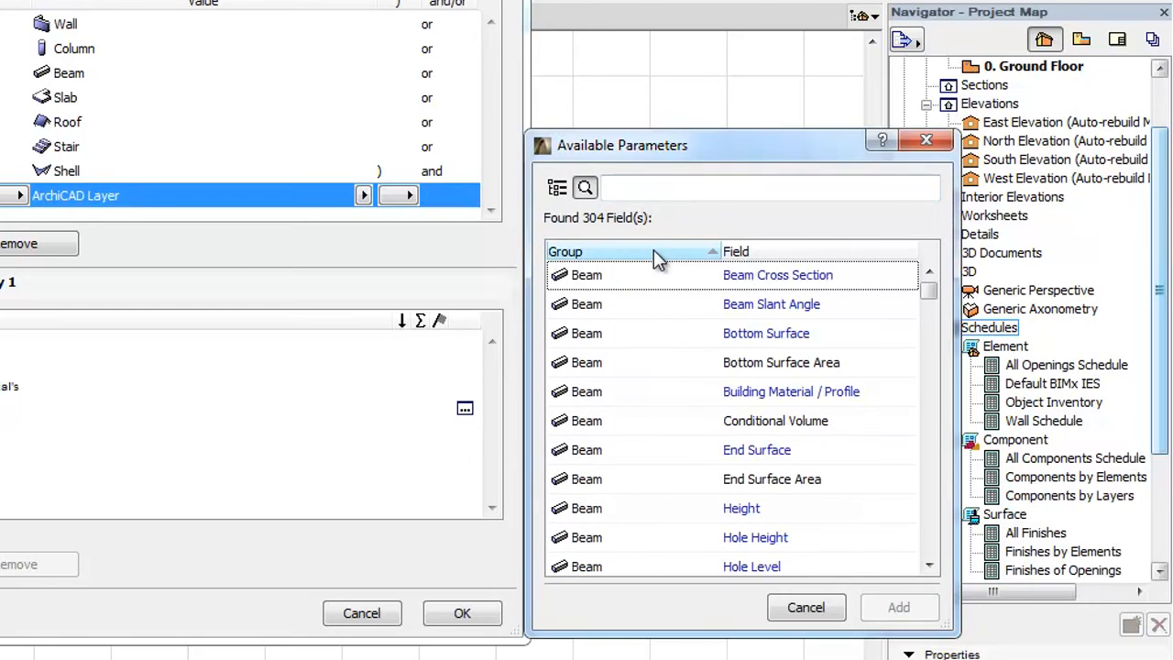
click(737, 251)
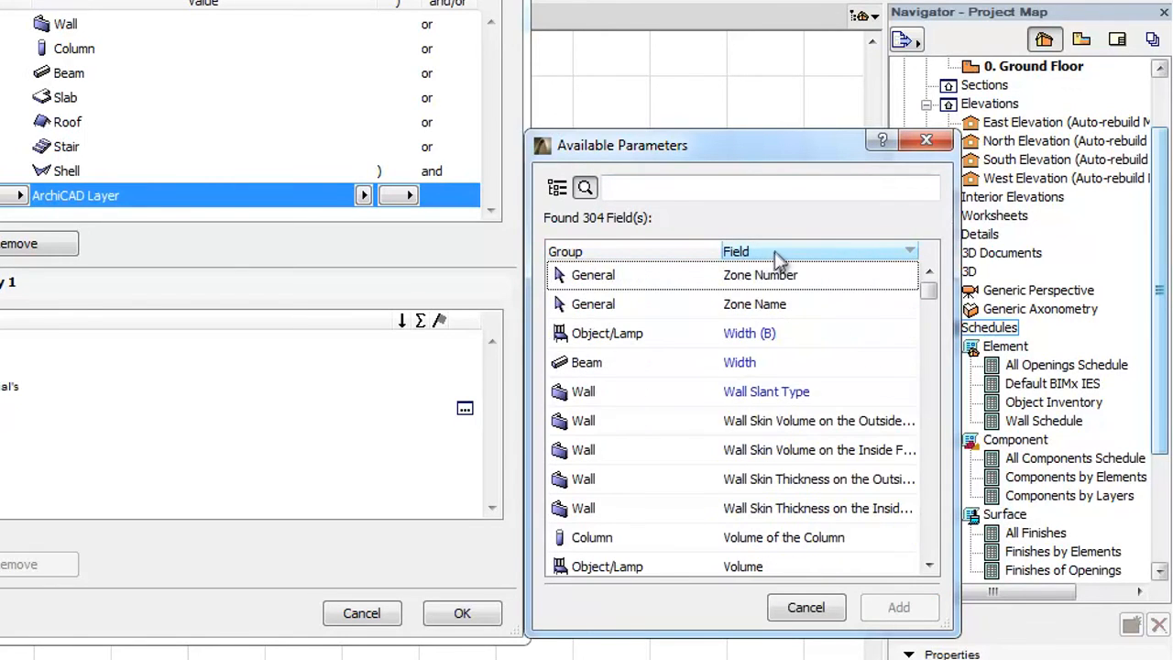
text(colo)
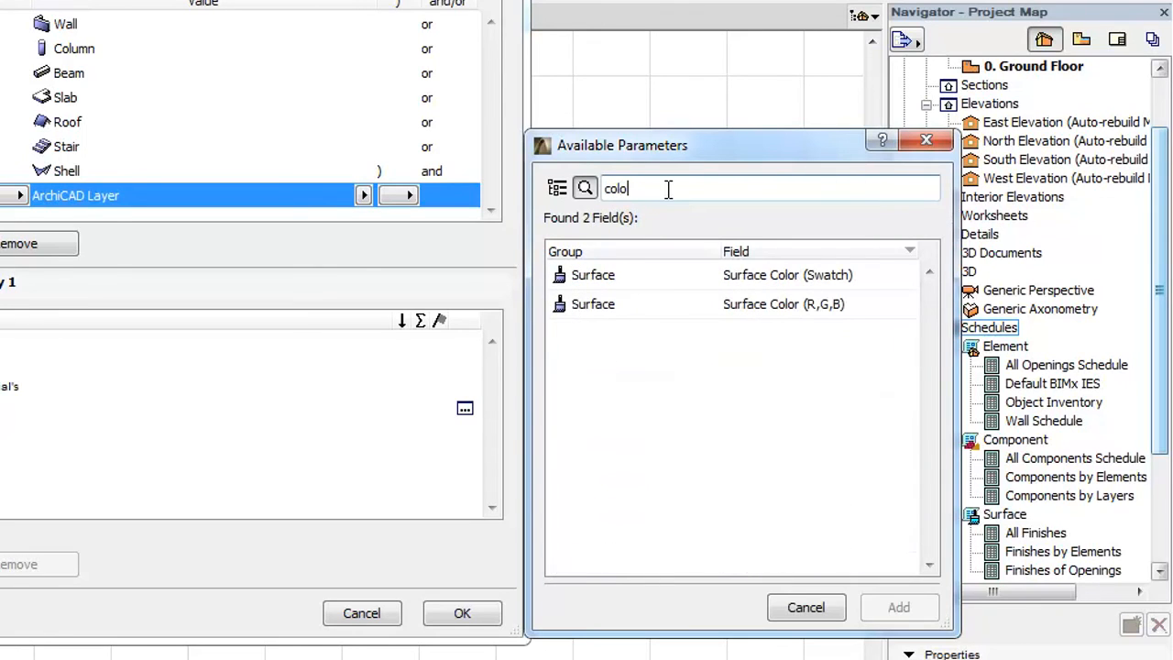
text(r)
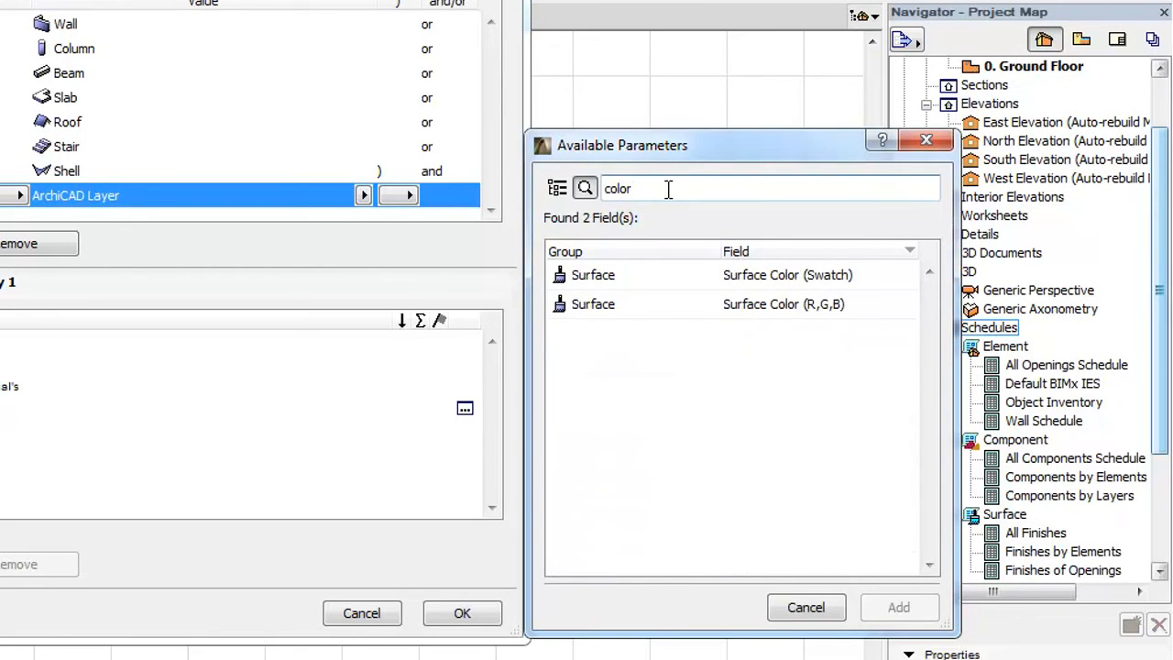
mouse_move(770, 275)
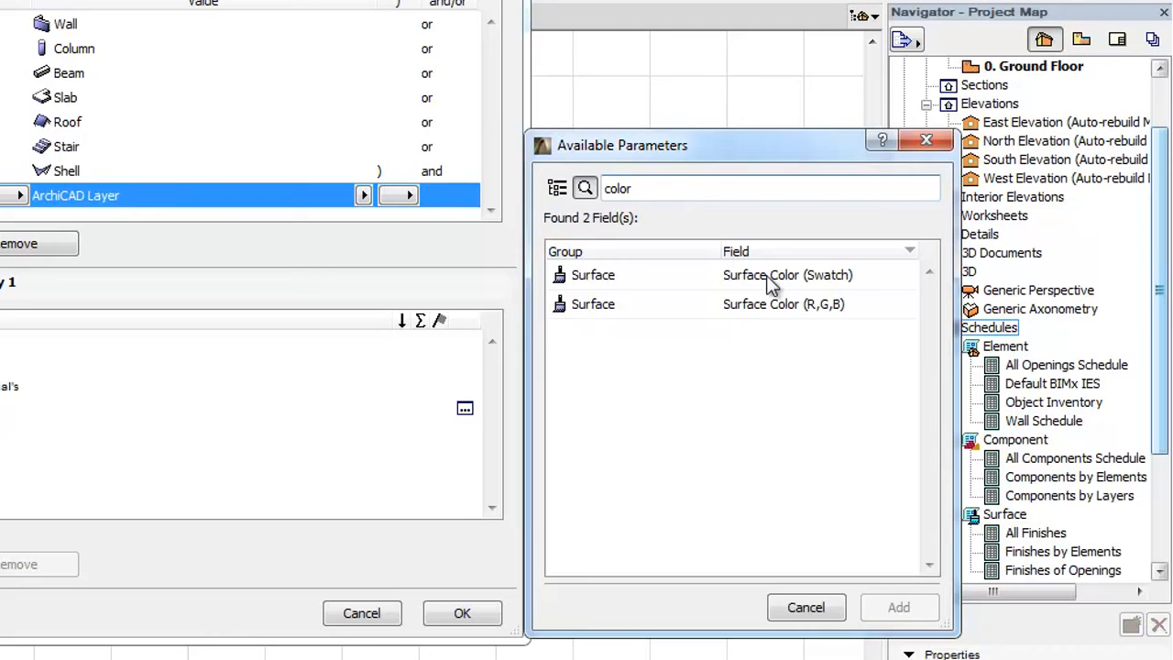
click(787, 274)
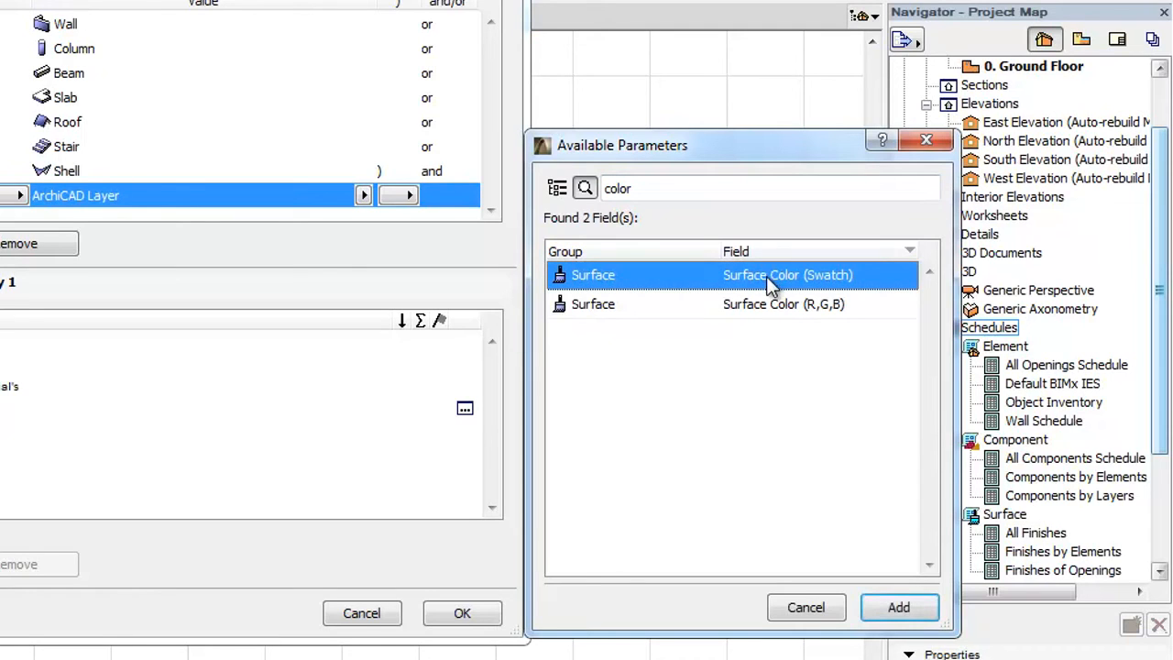
mouse_move(777, 311)
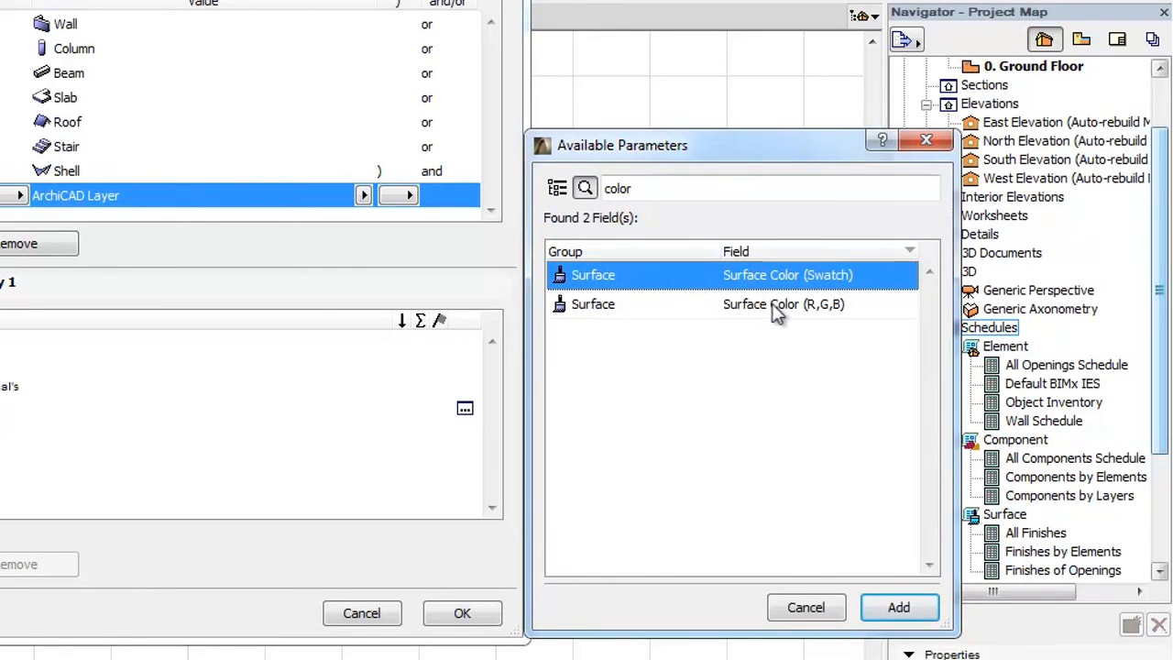
click(784, 304)
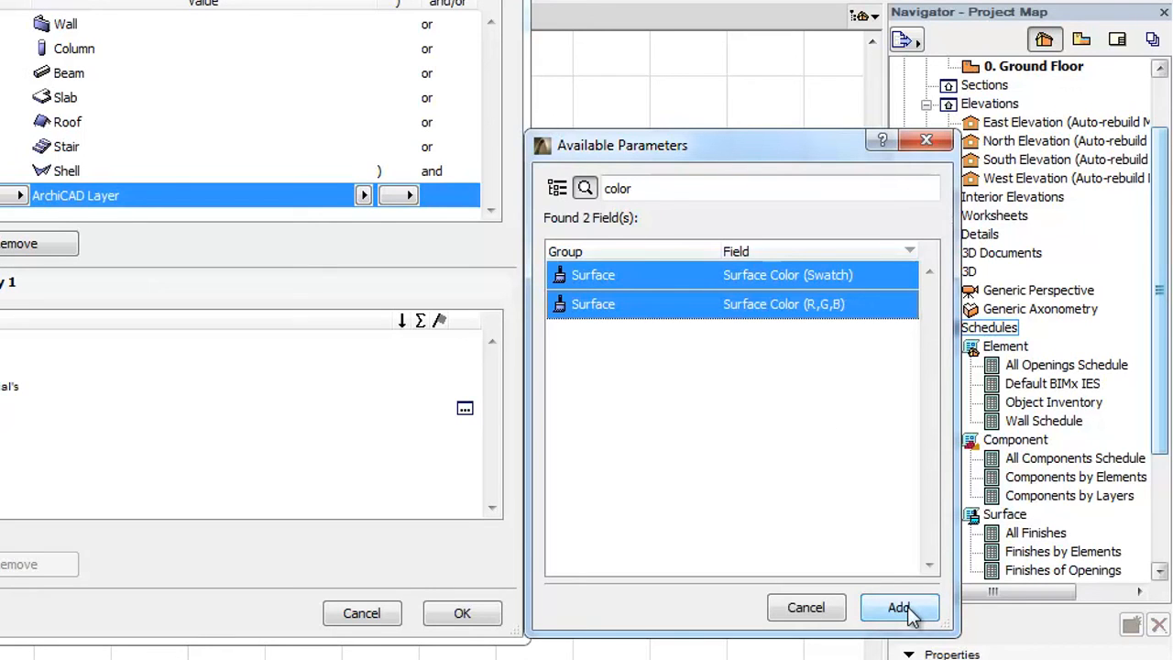
click(898, 607)
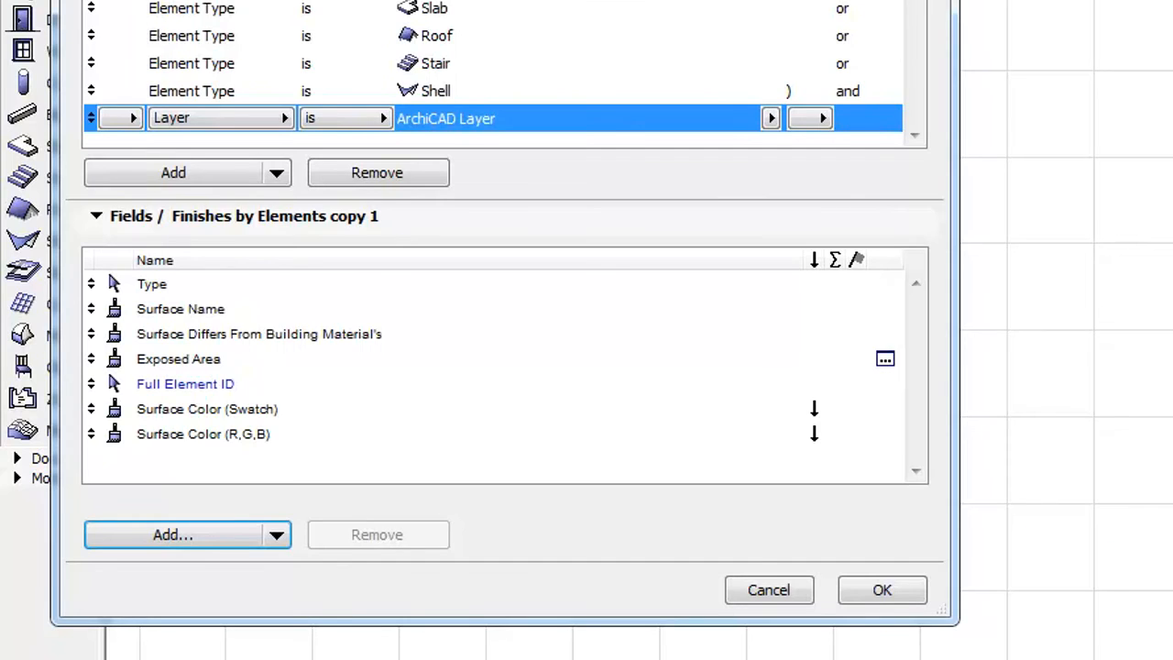
Select the Exposed Area field and bring up its Reduce Exposed Area settings
click(179, 357)
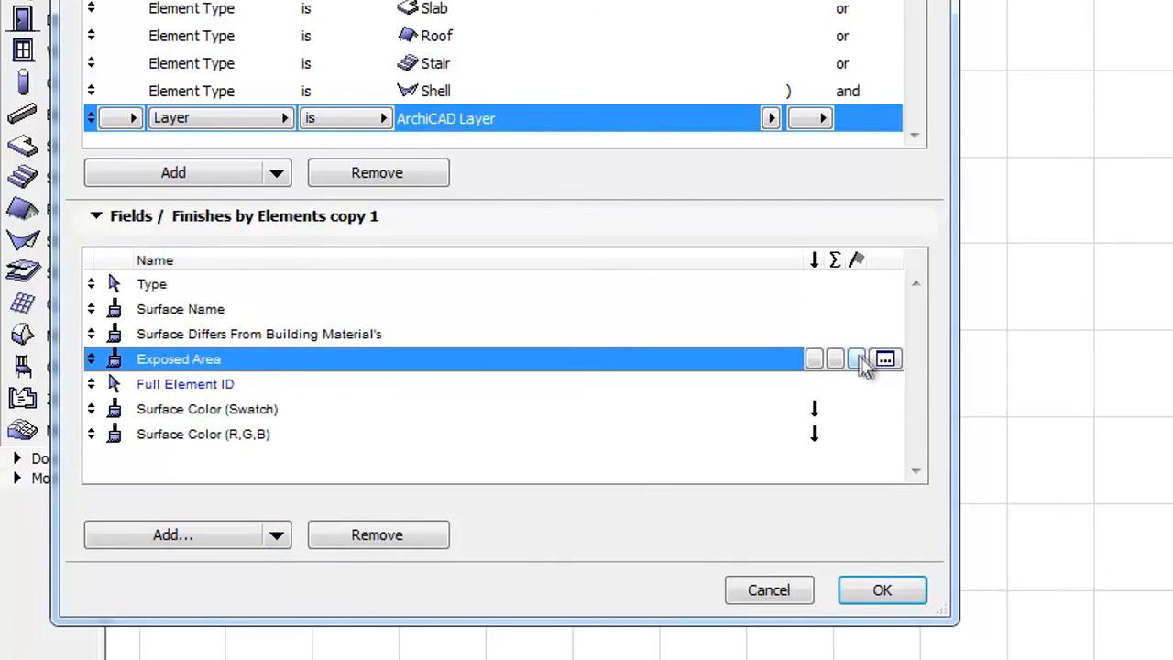
mouse_move(885, 358)
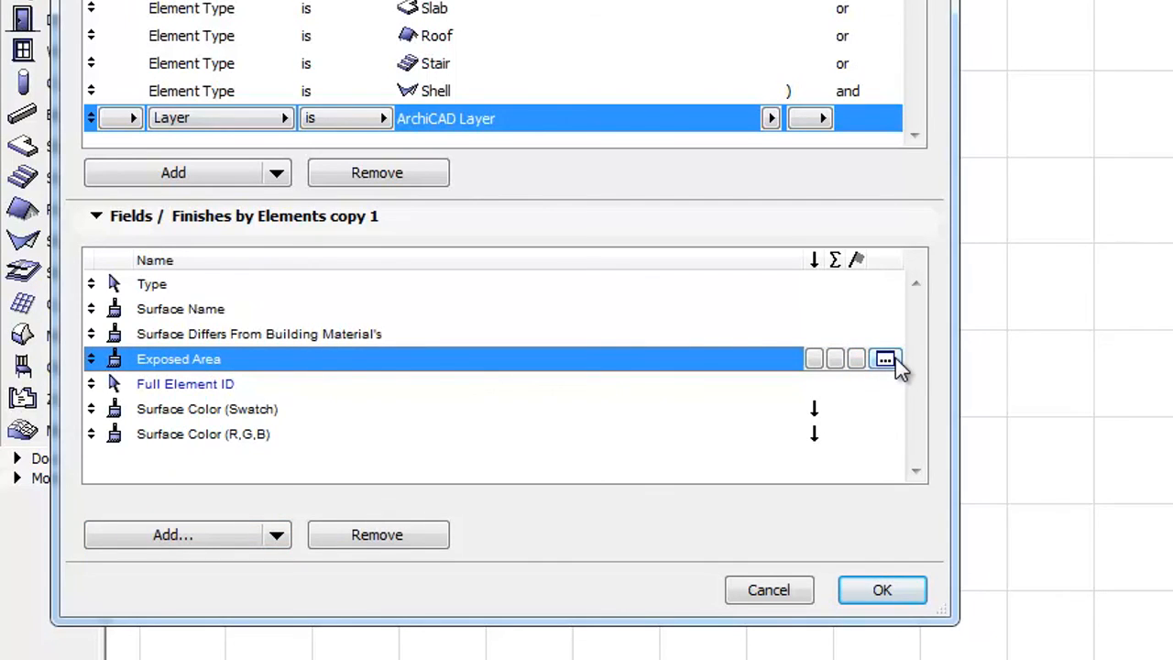
mouse_move(887, 357)
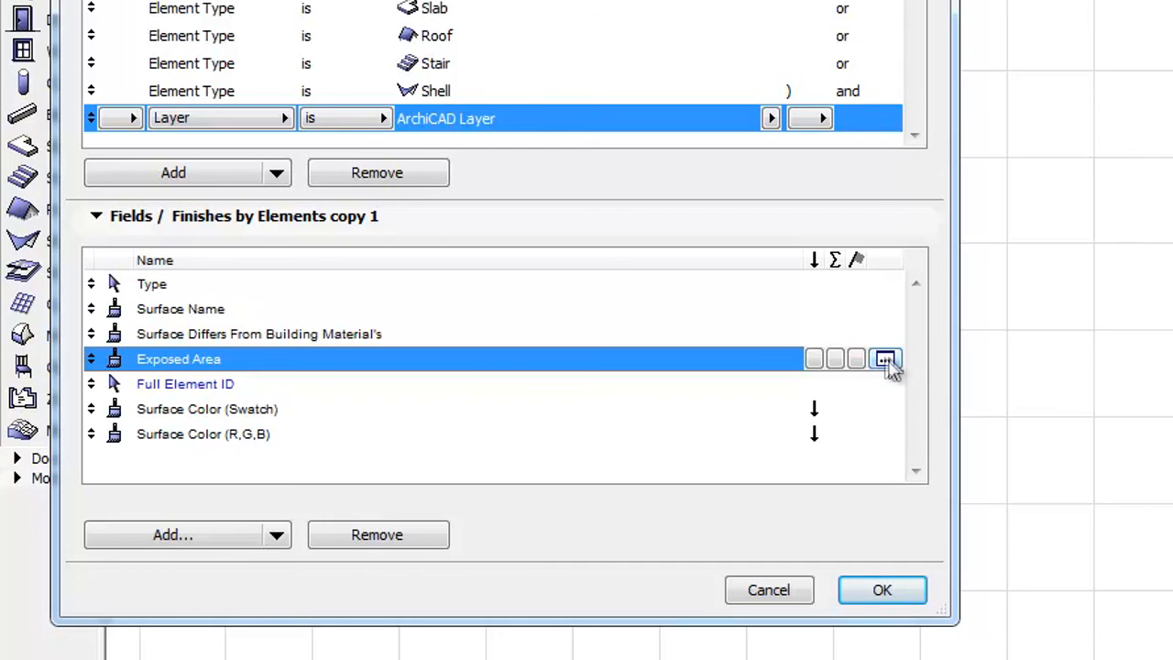
click(884, 357)
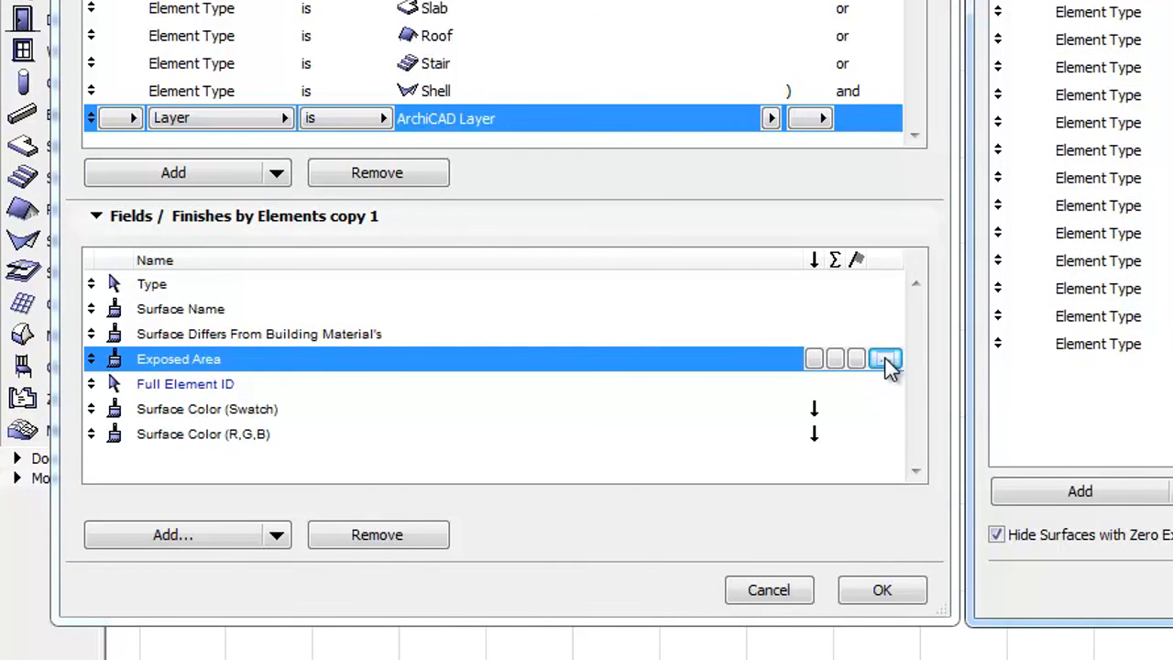
click(883, 358)
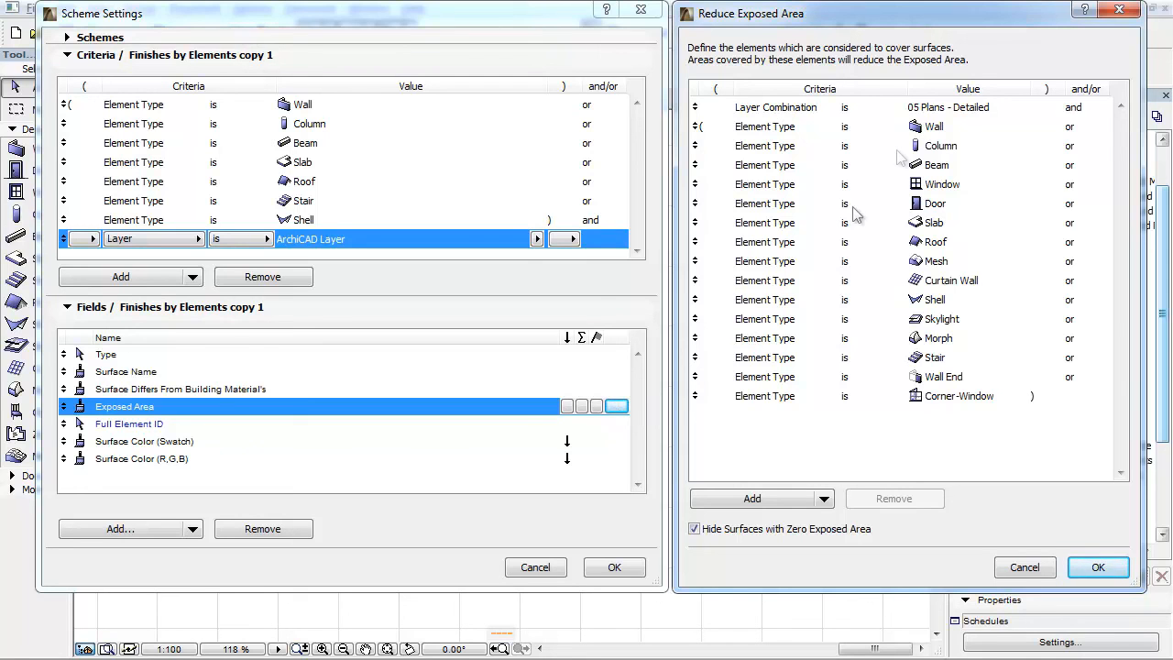
mouse_move(975, 64)
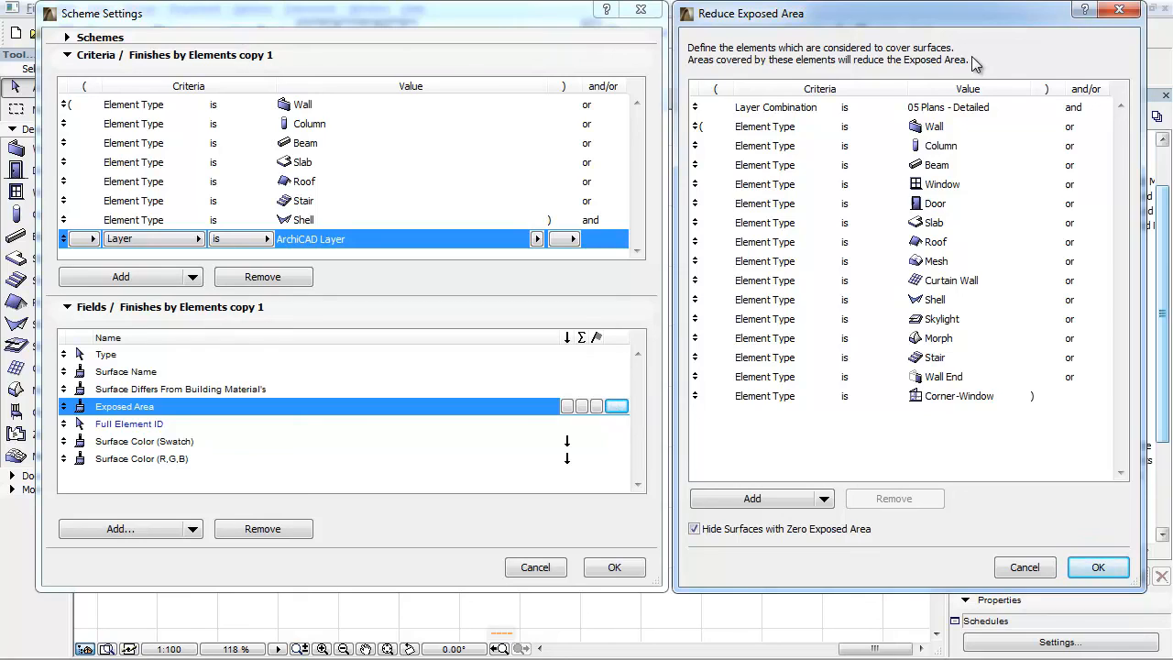
mouse_move(975, 150)
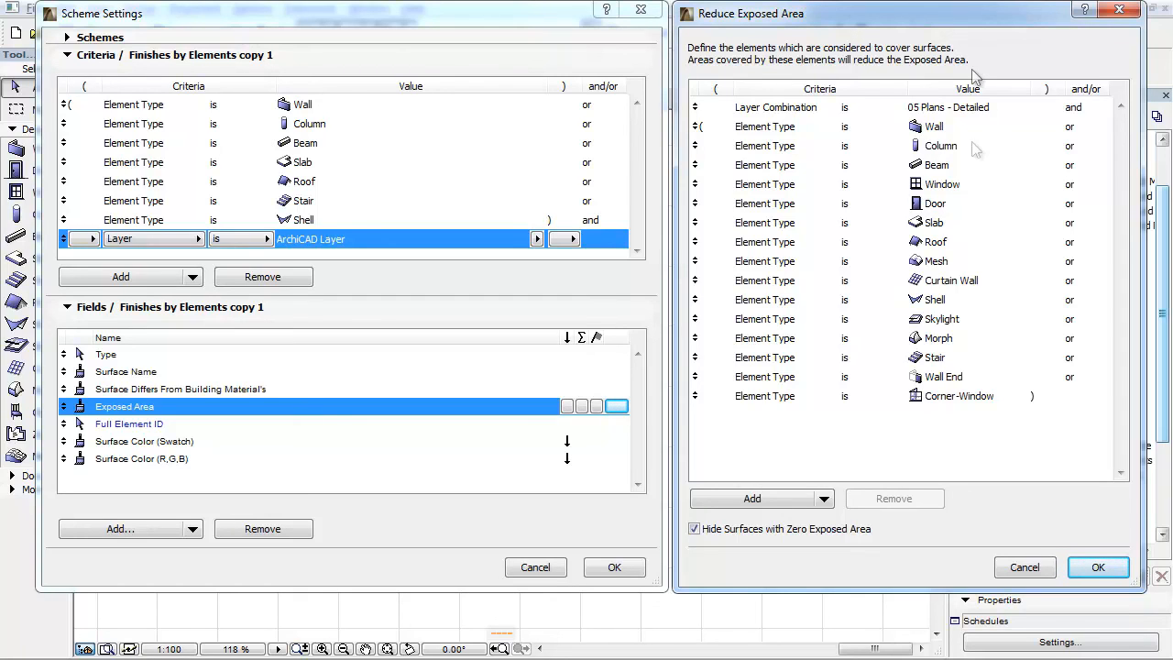
mouse_move(1097, 566)
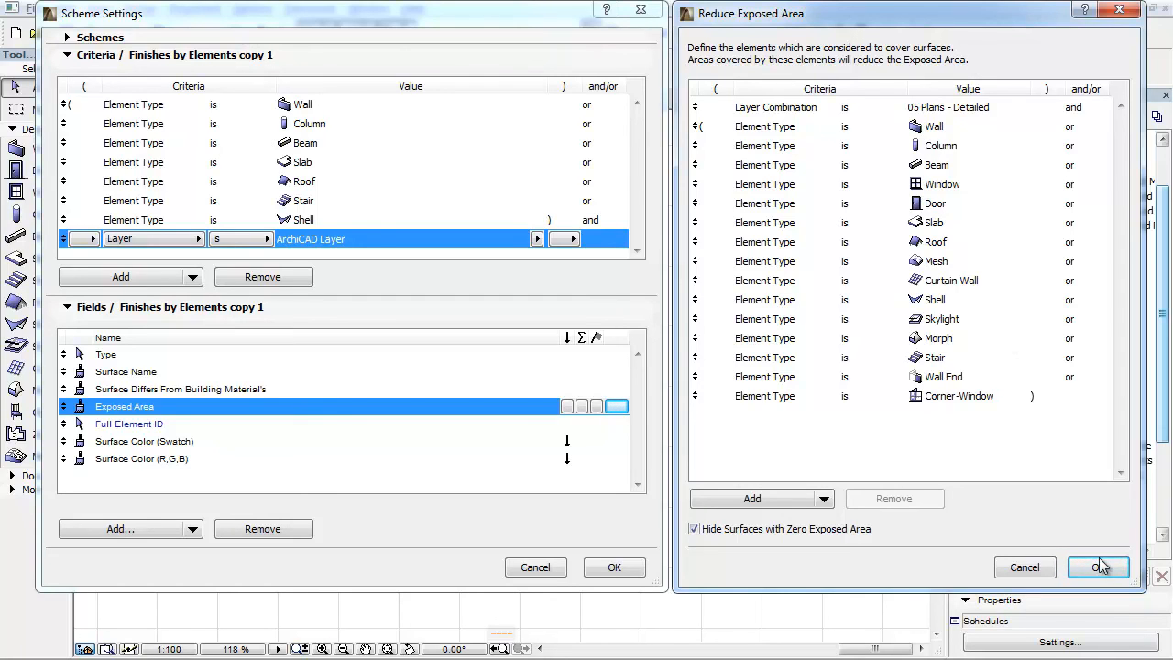